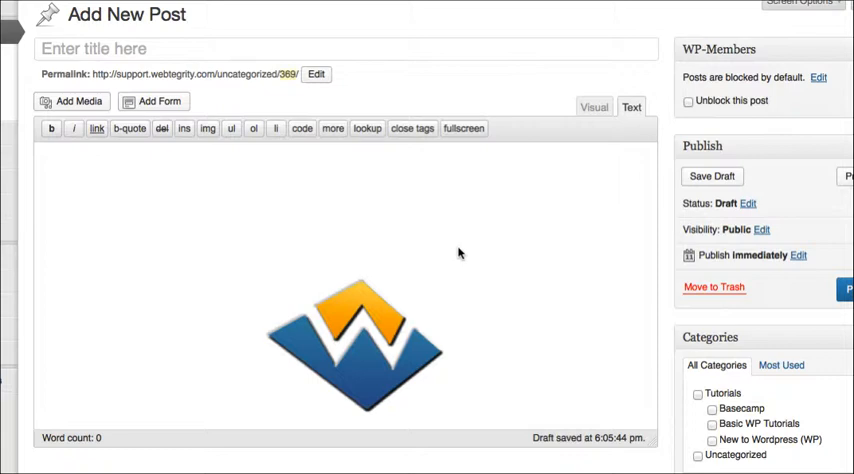
# Step: Click into the new post's body and switch its editor to the Visual tab
pyautogui.click(593, 107)
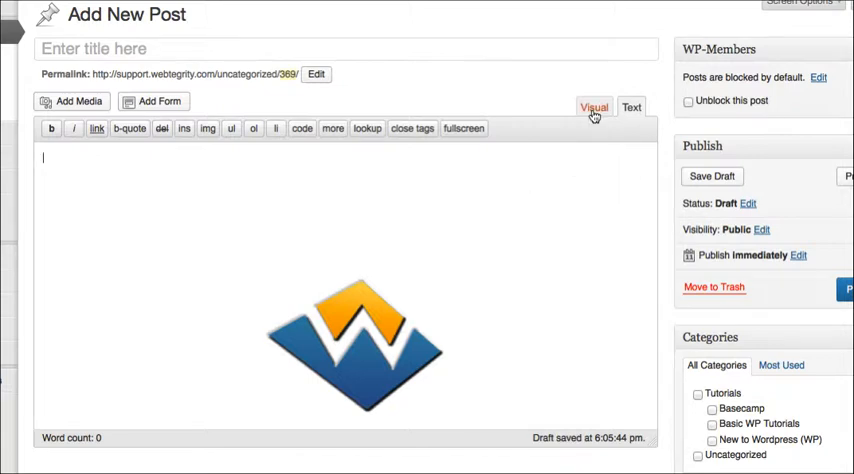
pyautogui.click(593, 107)
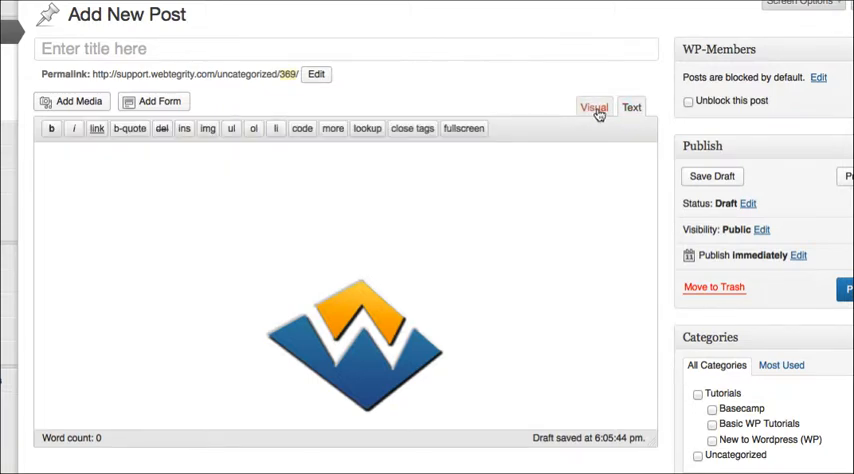
pyautogui.click(593, 107)
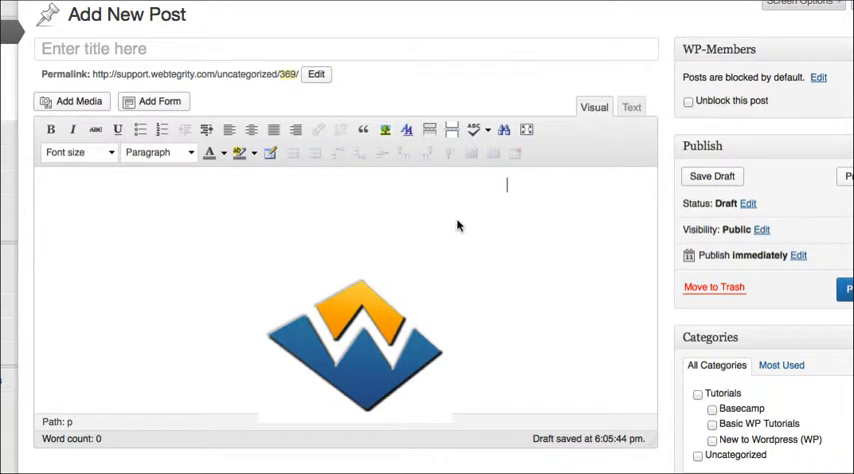
pyautogui.click(631, 107)
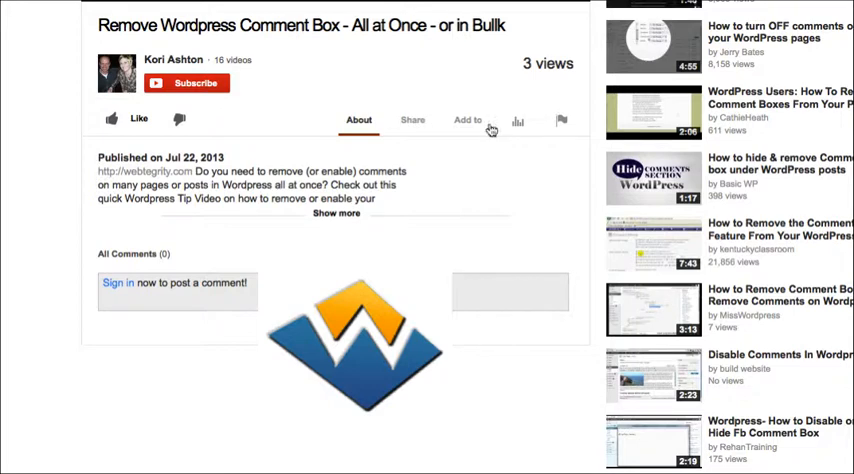
pyautogui.moveTo(412, 120)
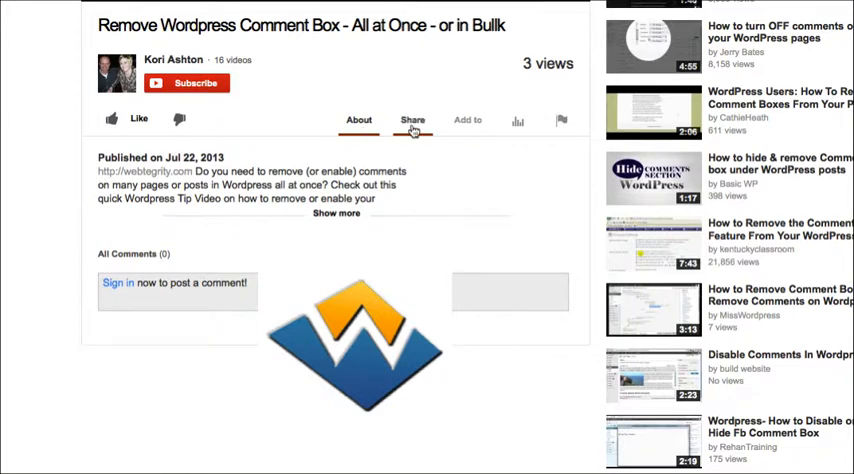
# Step: Open the YouTube video's Share > Embed panel and select the iframe embed code
pyautogui.click(412, 120)
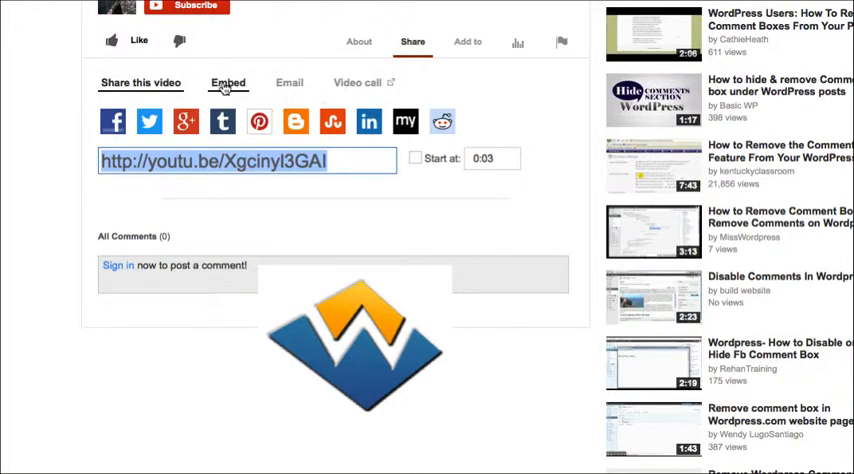
pyautogui.click(227, 82)
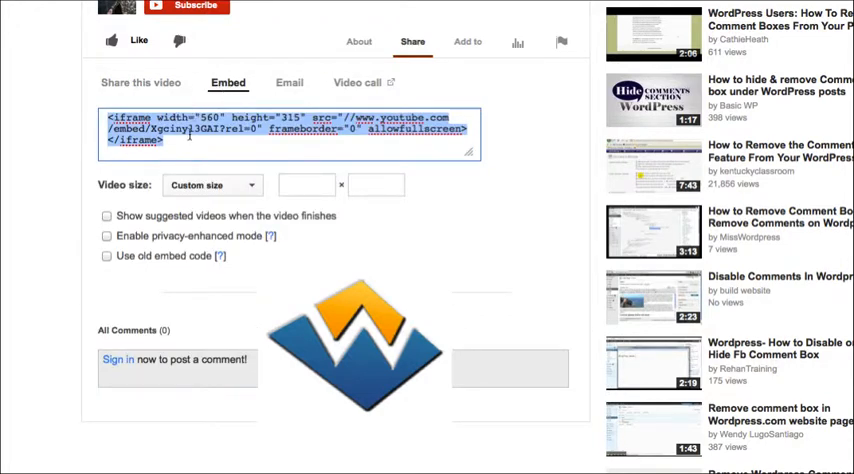
pyautogui.click(193, 145)
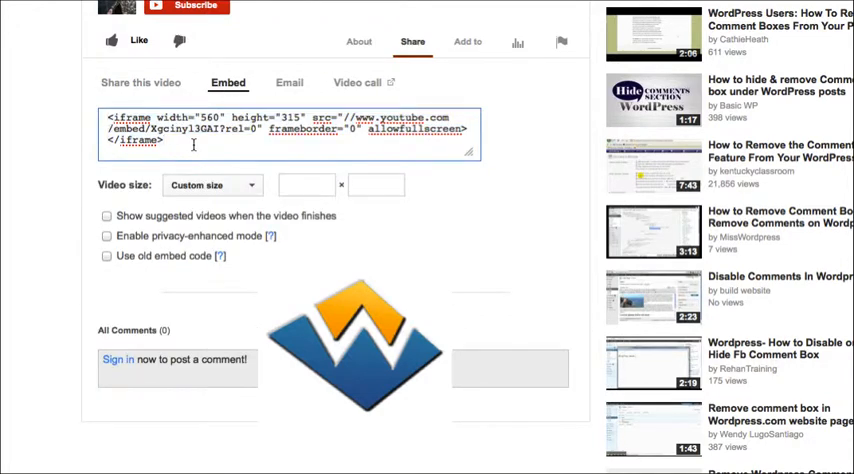
pyautogui.click(210, 185)
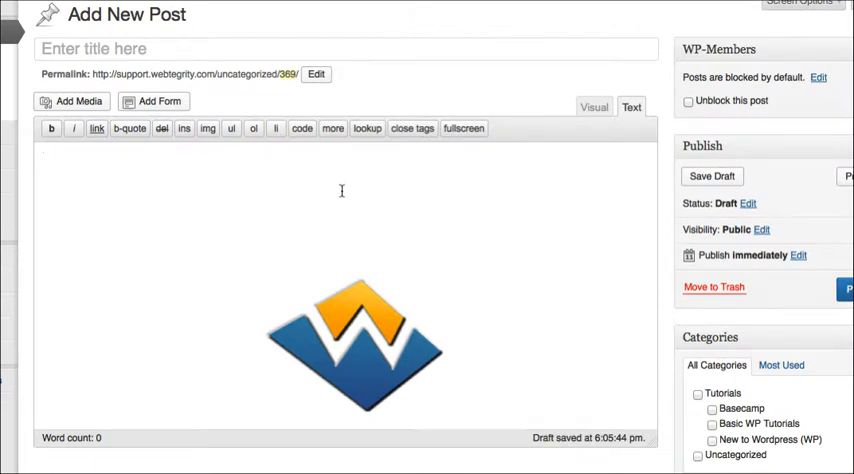
# Step: Paste the YouTube iframe code (560x315, embed/Xgcinyl3GAI) into the post body in text mode
pyautogui.write('<iframe width="560" height="315" src="//www.youtube.com/embed/Xgcinyl3GAI?rel=0" frameborder="0" allowfullscreen></iframe>')
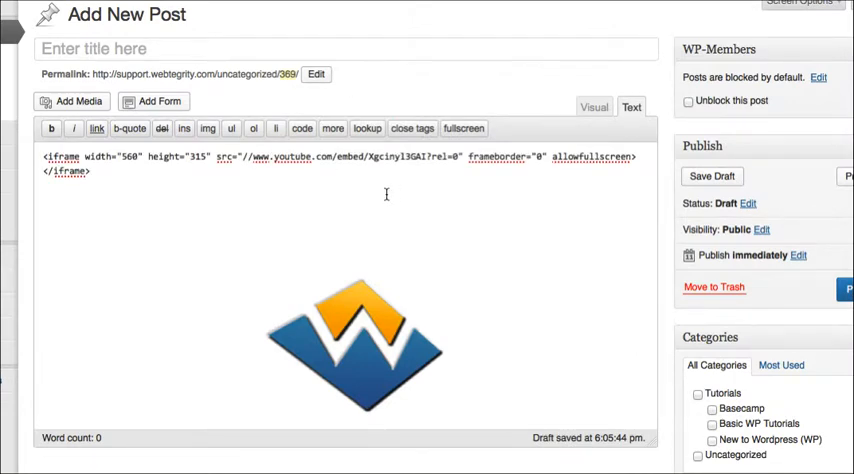